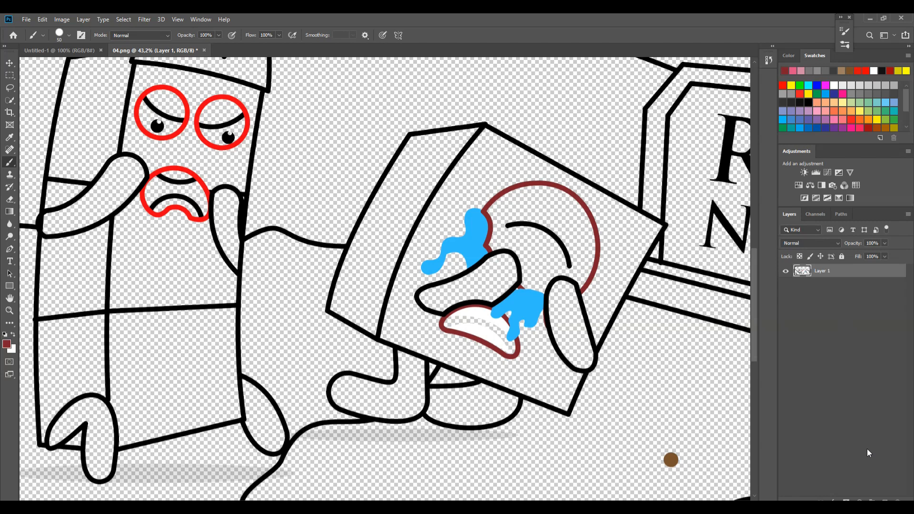
# Paint the crying block's mouth and hand dark red, whiten its eye, and begin the red body edge.
pyautogui.moveTo(429, 297); pyautogui.dragTo(514, 263)
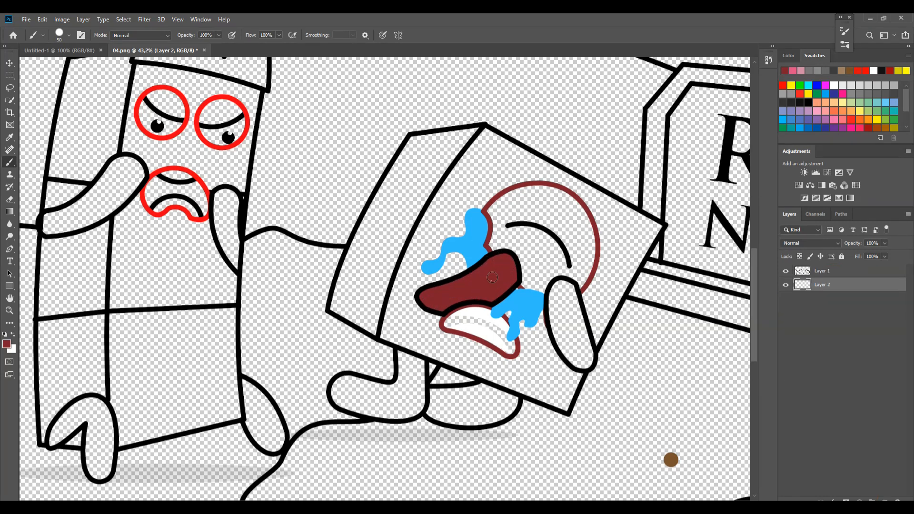
pyautogui.moveTo(563, 291); pyautogui.dragTo(574, 356)
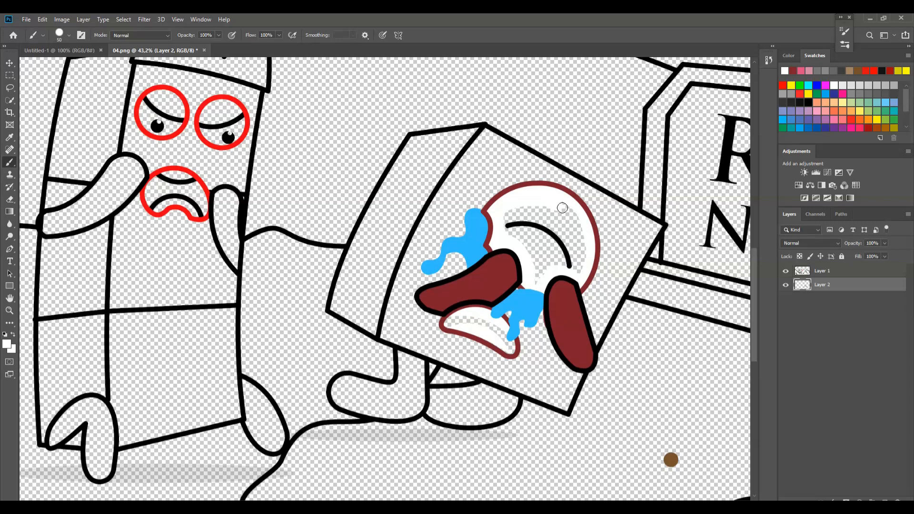
pyautogui.moveTo(563, 209); pyautogui.dragTo(549, 234)
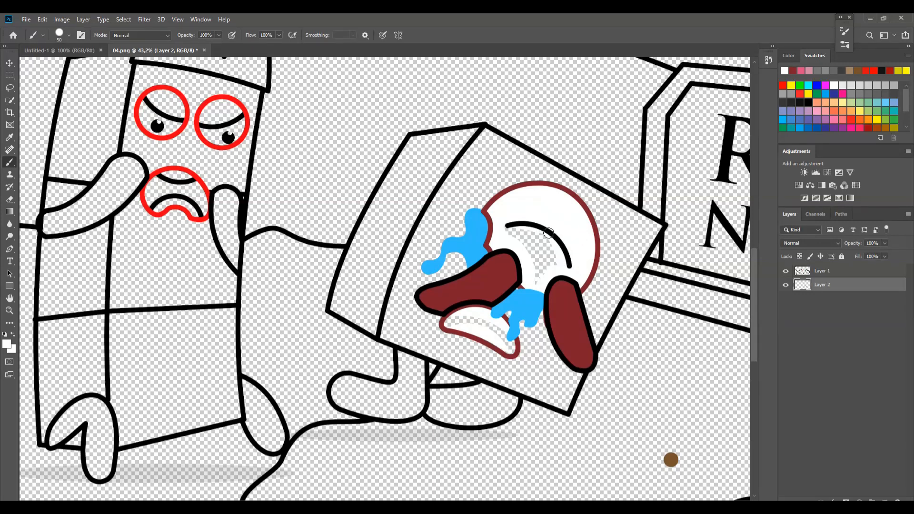
pyautogui.moveTo(548, 234); pyautogui.dragTo(498, 330)
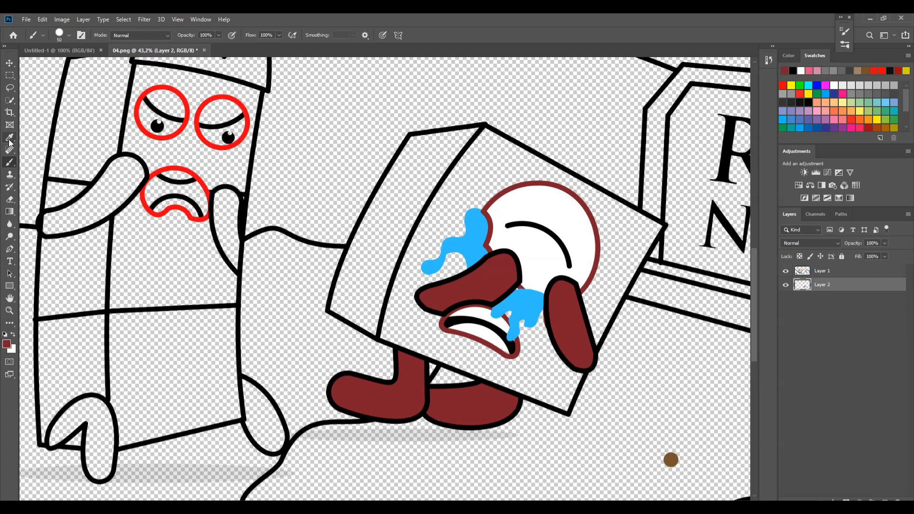
pyautogui.moveTo(399, 277); pyautogui.dragTo(385, 338)
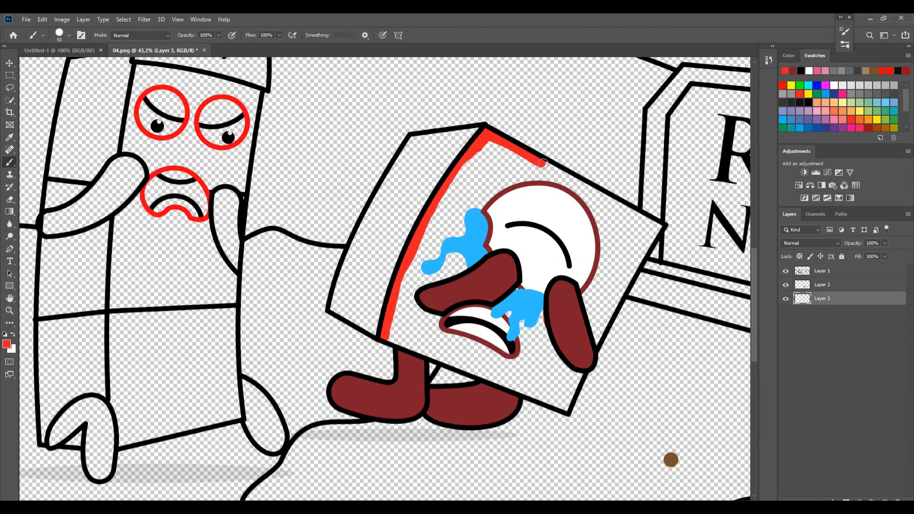
# Fill the crying block's body red and colour the neighbouring character's crown red.
pyautogui.moveTo(542, 163); pyautogui.dragTo(601, 338)
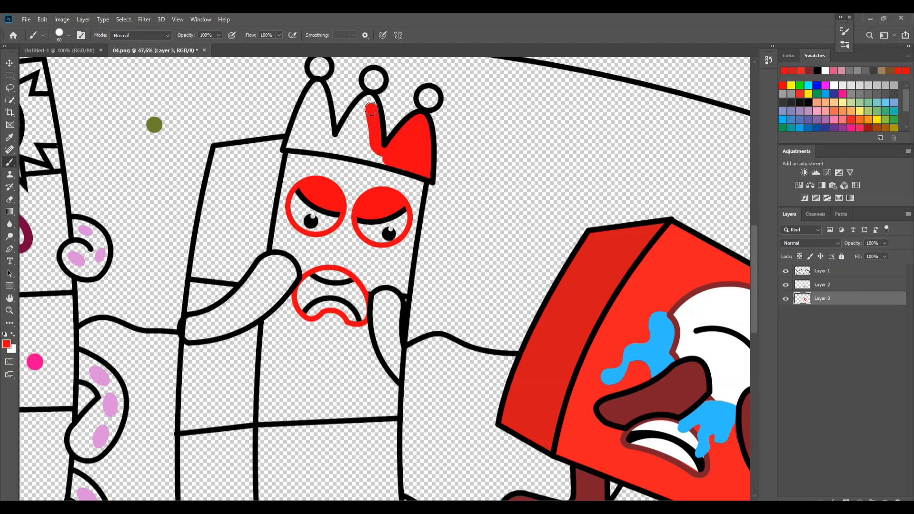
pyautogui.click(319, 102)
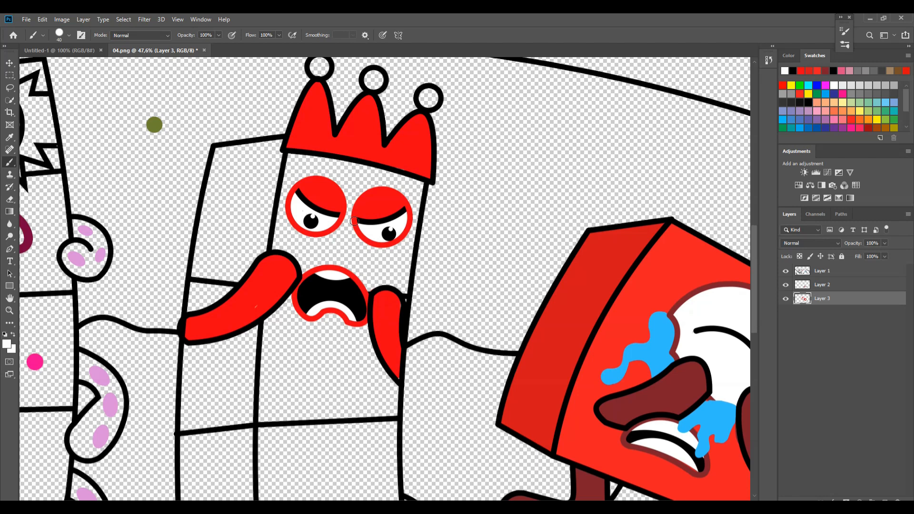
pyautogui.click(428, 97)
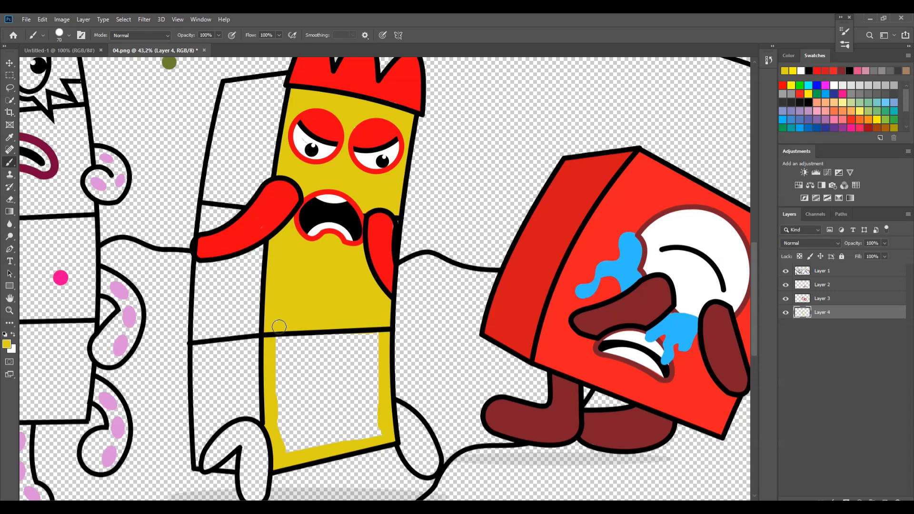
# Brush the crowned character's lower body and remaining gap yellow.
pyautogui.moveTo(279, 326); pyautogui.dragTo(349, 419)
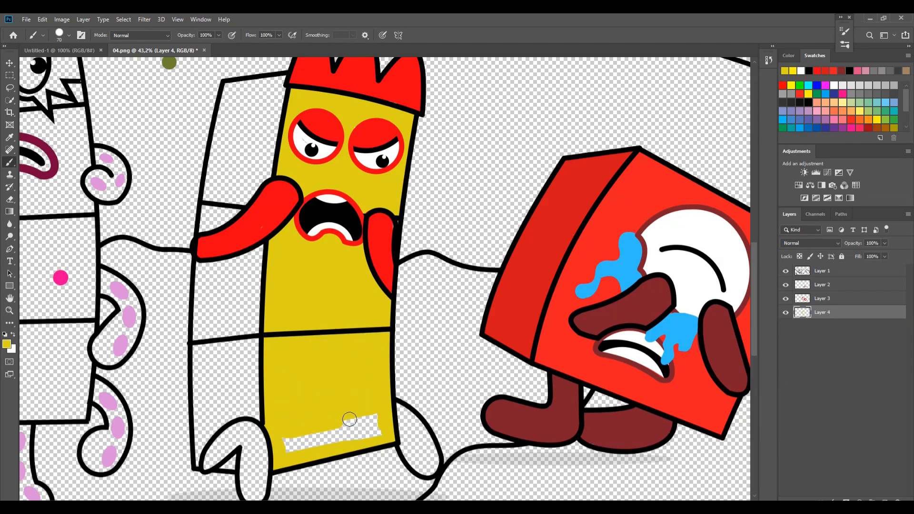
pyautogui.moveTo(349, 420); pyautogui.dragTo(265, 160)
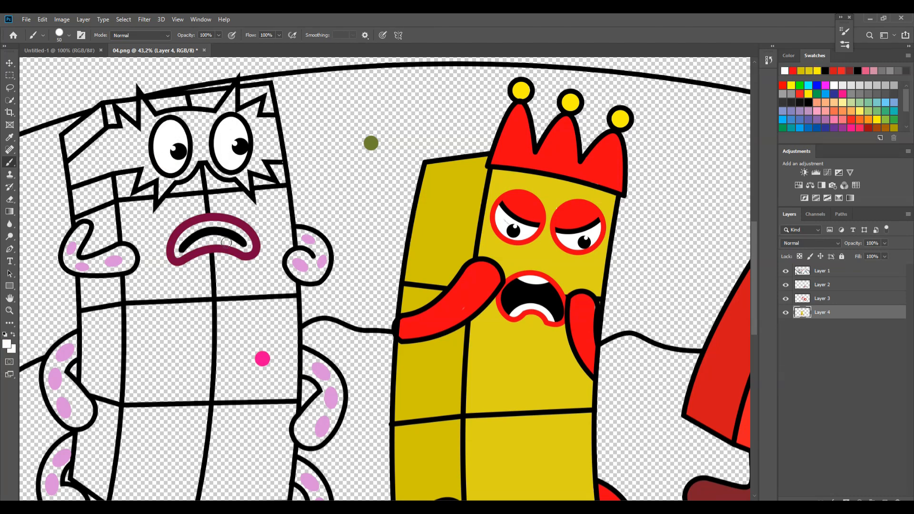
# Pick dark maroon and paint the worried character's spiky hair with it.
pyautogui.click(10, 137)
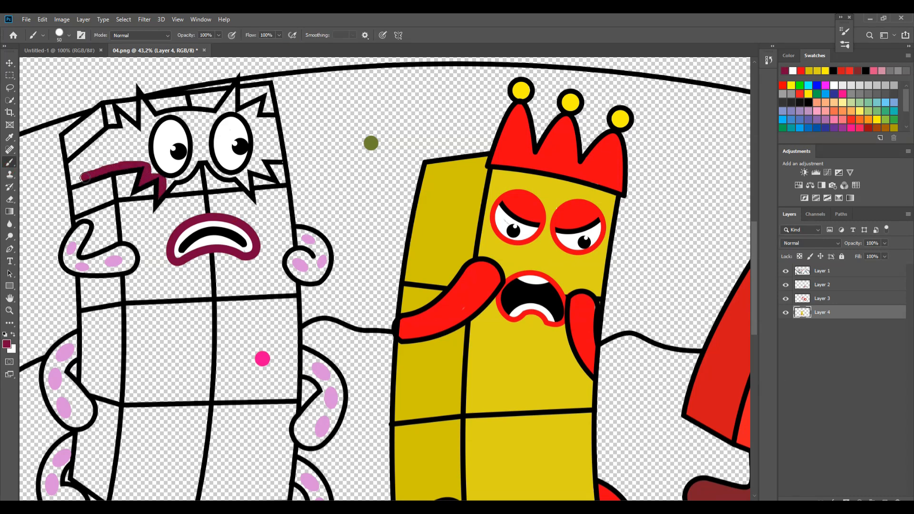
pyautogui.moveTo(82, 178); pyautogui.dragTo(160, 116)
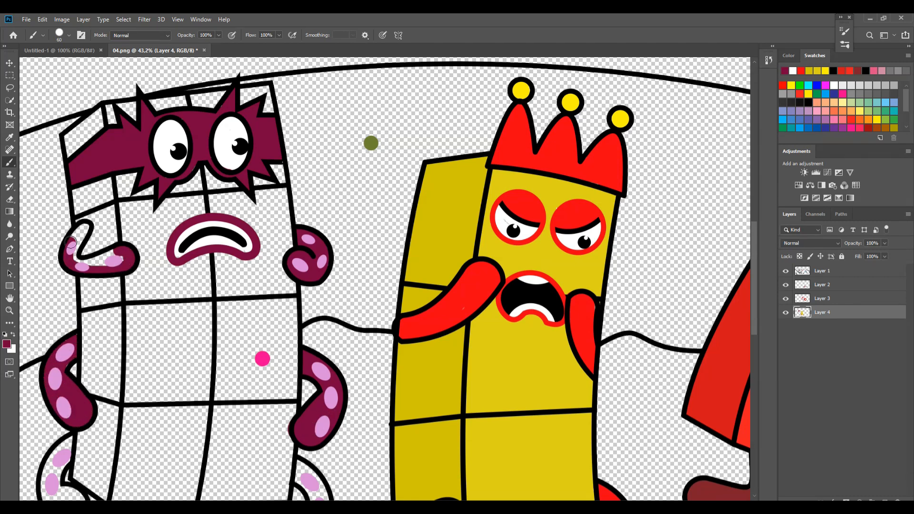
pyautogui.scroll(-3)
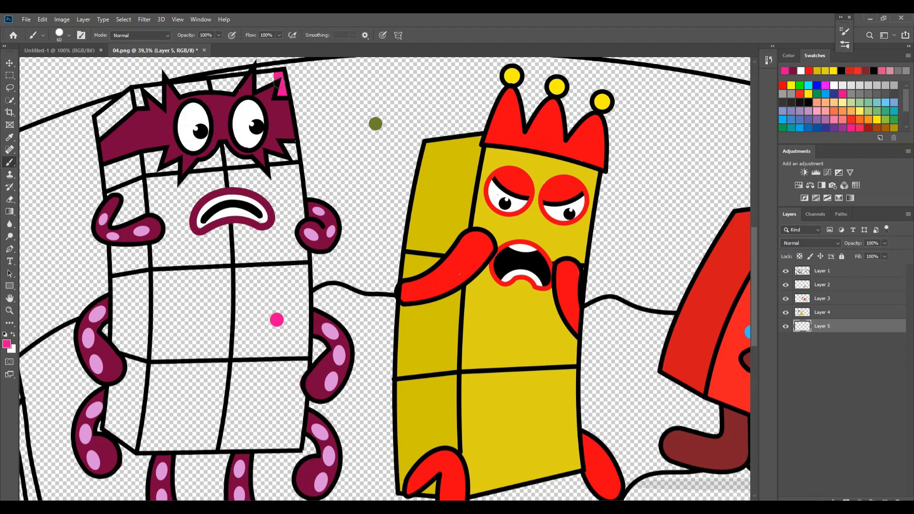
# Trace the worried character's body edges in pink and fill the body pink.
pyautogui.moveTo(280, 79); pyautogui.dragTo(297, 212)
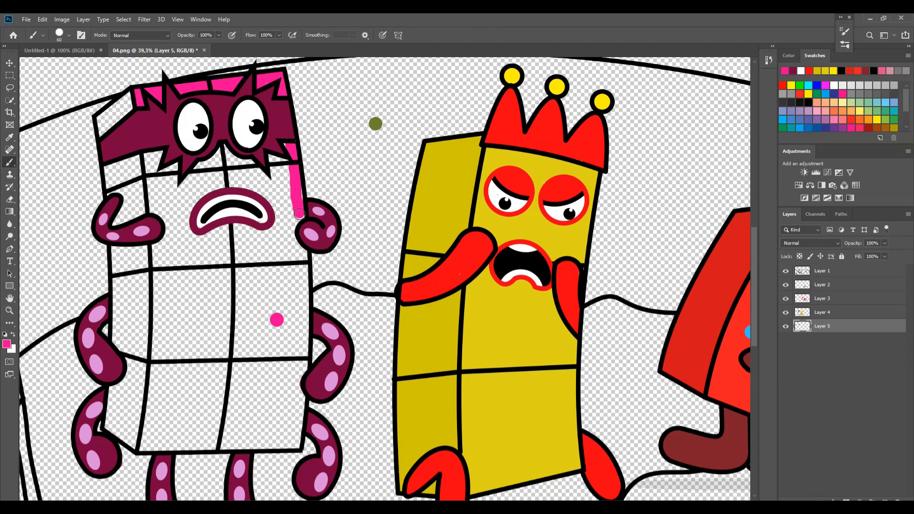
pyautogui.moveTo(297, 213); pyautogui.dragTo(297, 432)
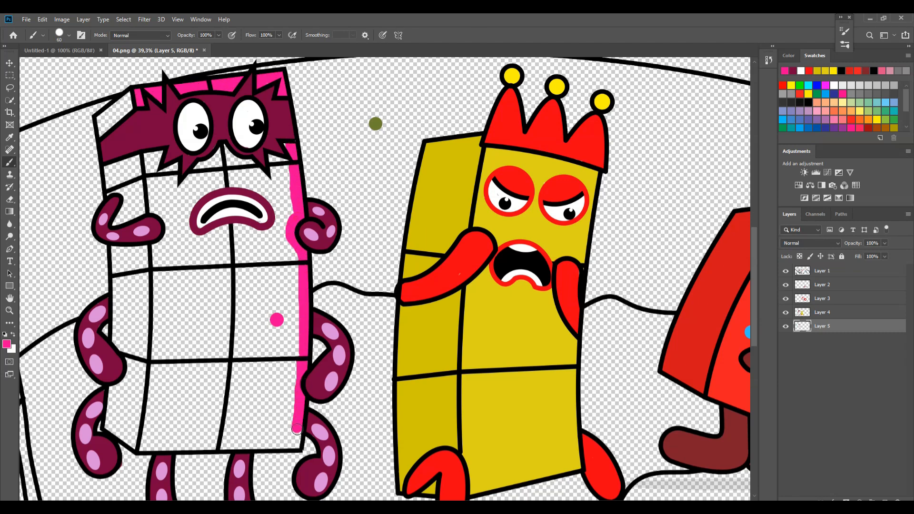
pyautogui.moveTo(297, 429); pyautogui.dragTo(149, 420)
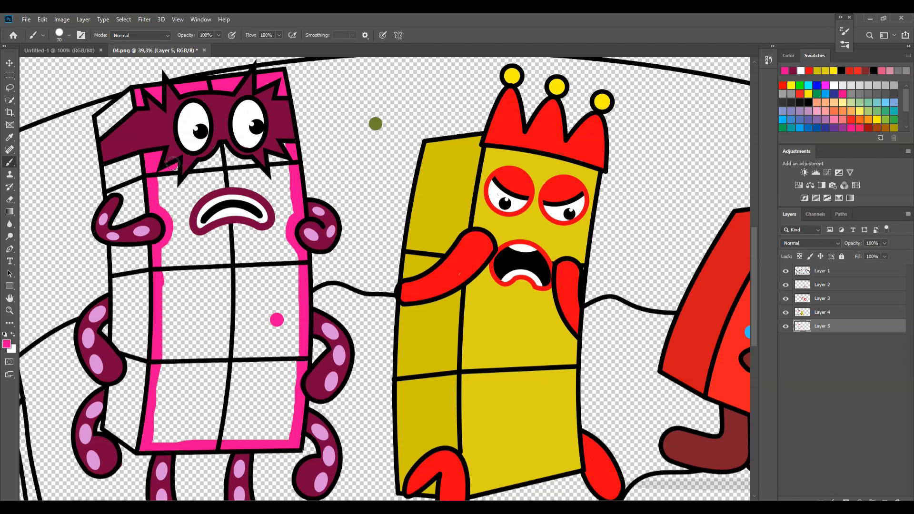
pyautogui.moveTo(172, 166); pyautogui.dragTo(283, 181)
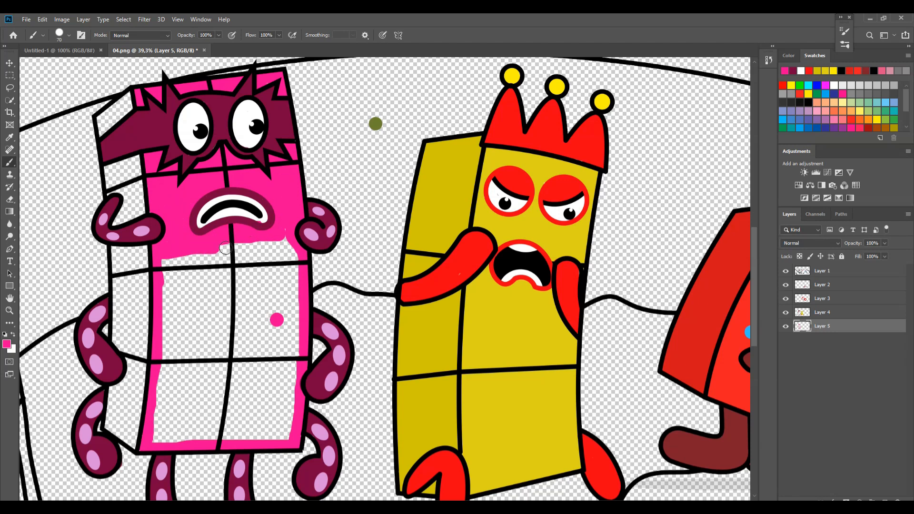
pyautogui.moveTo(224, 247); pyautogui.dragTo(184, 316)
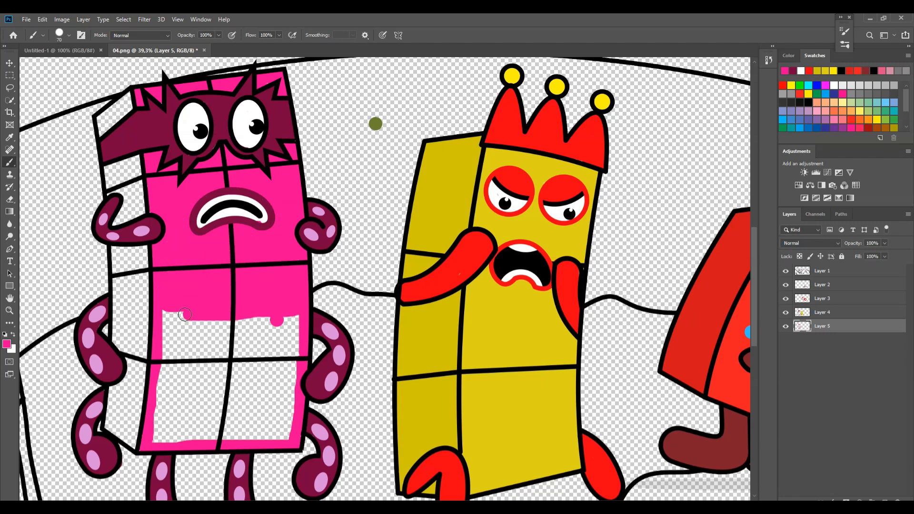
pyautogui.moveTo(184, 315); pyautogui.dragTo(228, 368)
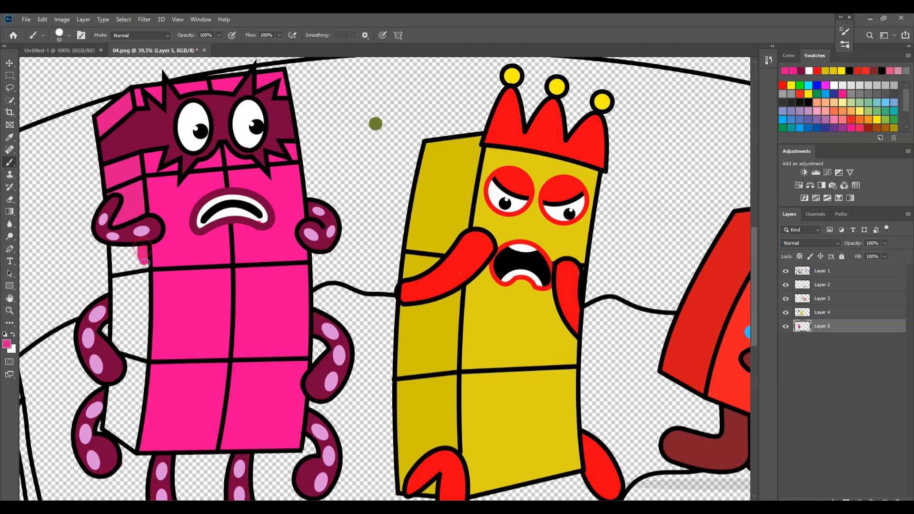
# Shade the body's left side face a darker pink.
pyautogui.moveTo(143, 263); pyautogui.dragTo(123, 436)
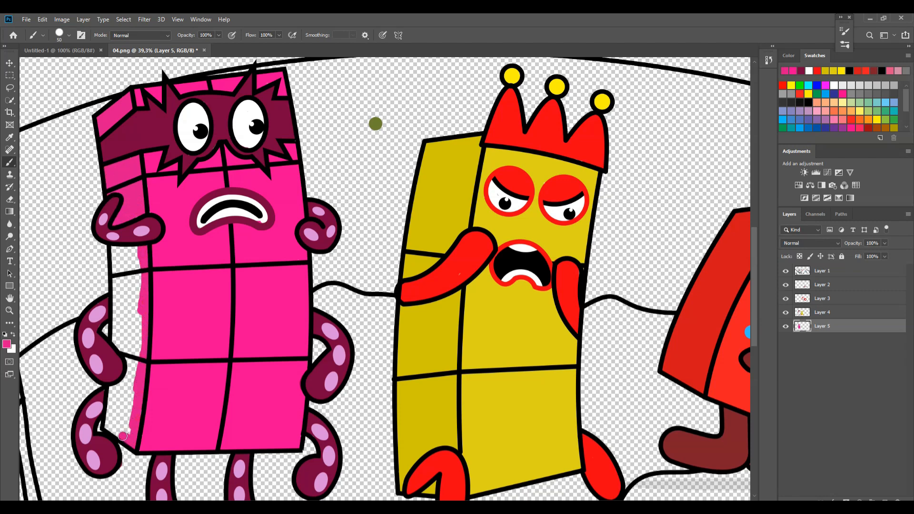
pyautogui.moveTo(123, 436); pyautogui.dragTo(140, 344)
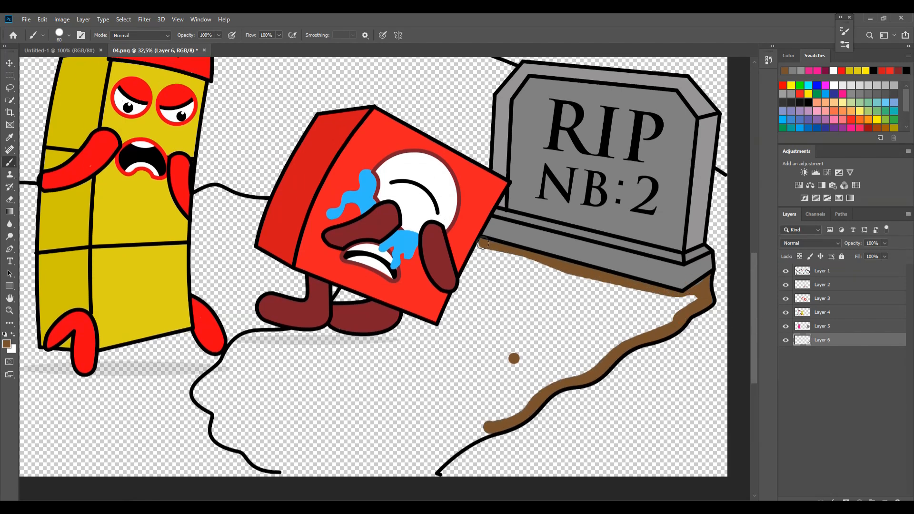
# Paint the dirt mound under the gravestone brown down to the bottom edge.
pyautogui.moveTo(481, 244); pyautogui.dragTo(633, 332)
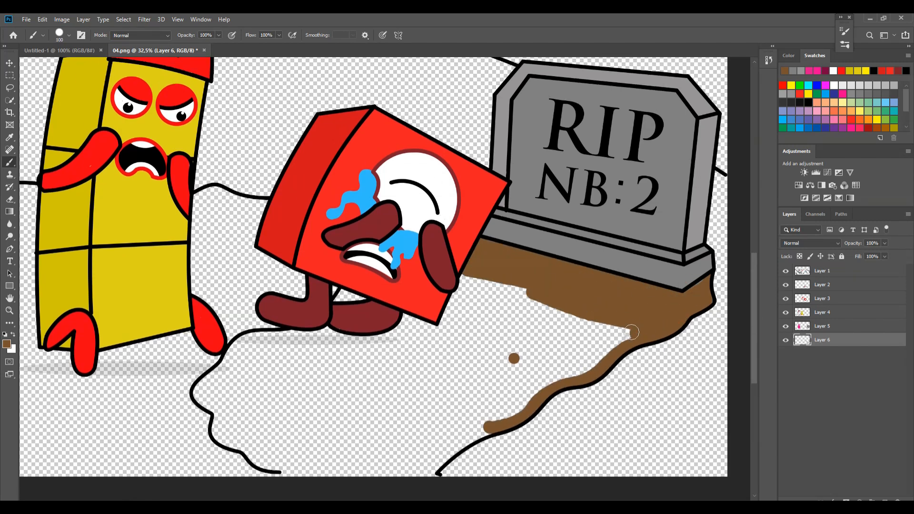
pyautogui.moveTo(632, 333); pyautogui.dragTo(432, 324)
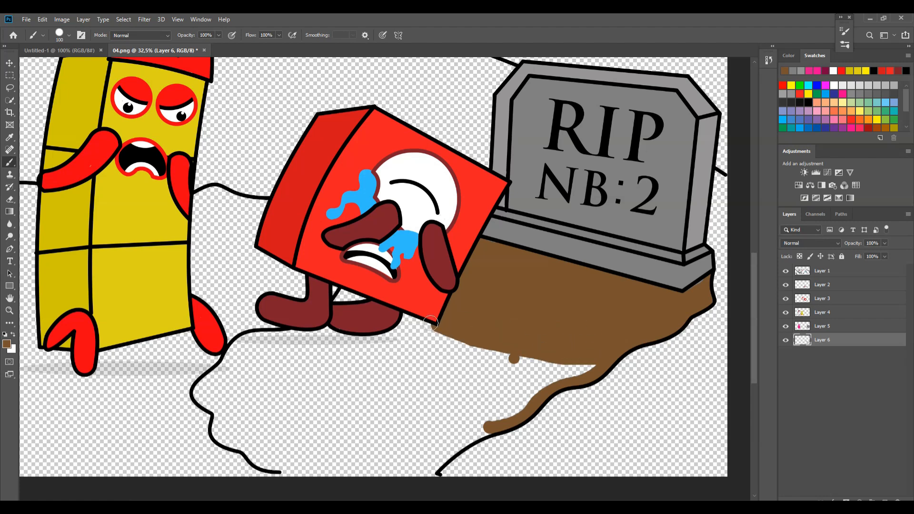
pyautogui.moveTo(432, 321); pyautogui.dragTo(432, 475)
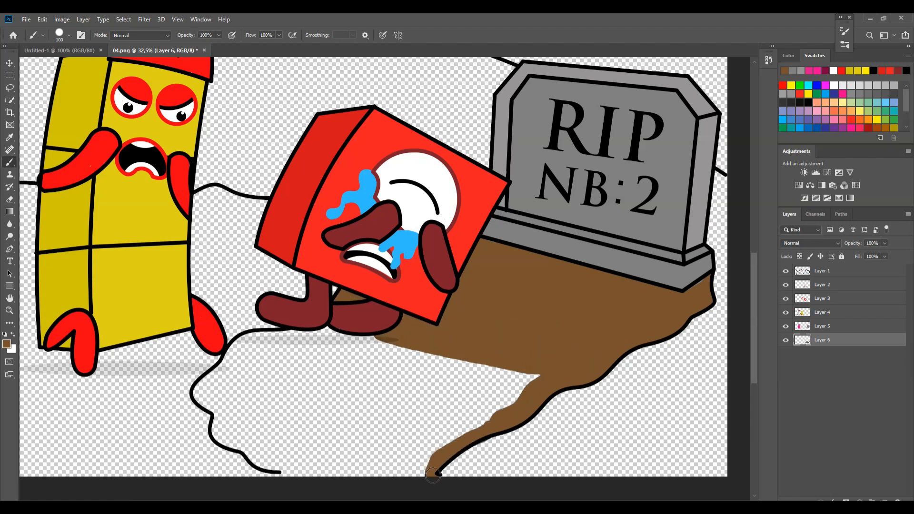
pyautogui.moveTo(434, 475); pyautogui.dragTo(242, 343)
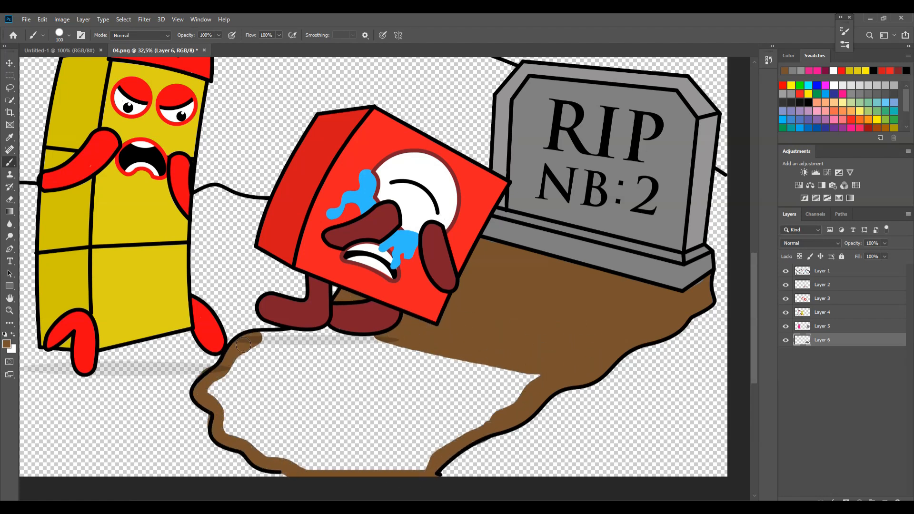
pyautogui.moveTo(245, 344); pyautogui.dragTo(315, 350)
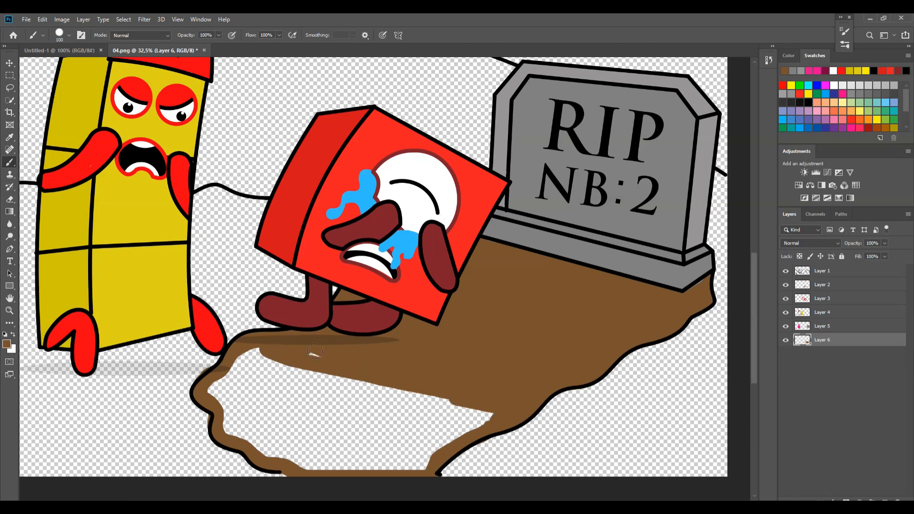
pyautogui.moveTo(315, 350); pyautogui.dragTo(457, 441)
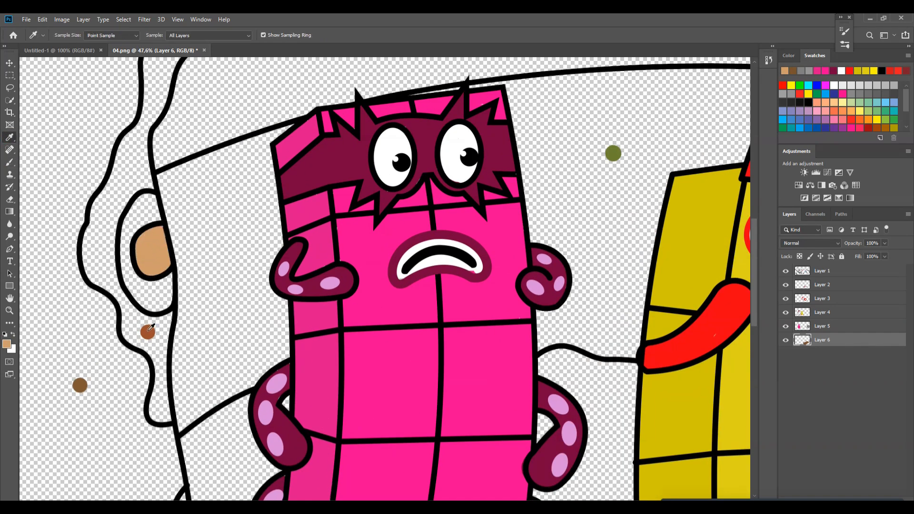
# Sample the brown dot and paint the tree trunk and its lower branch brown.
pyautogui.click(9, 150)
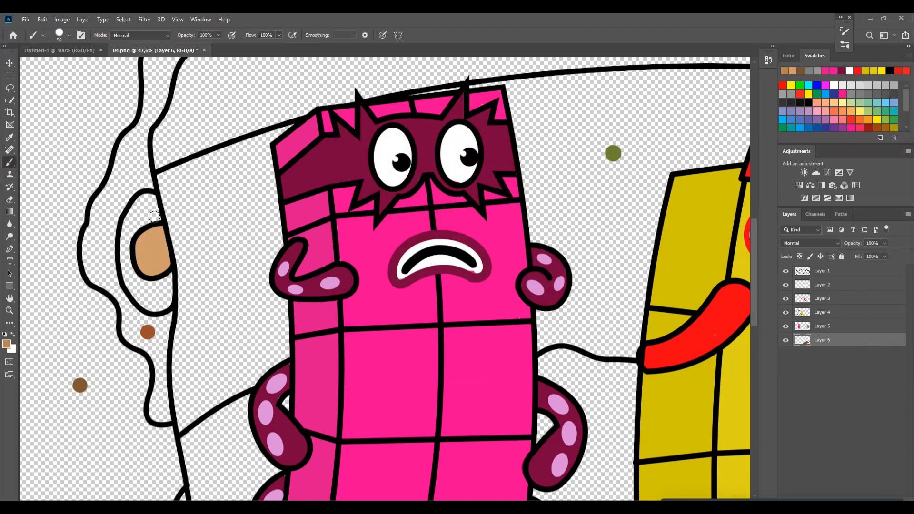
pyautogui.moveTo(153, 216); pyautogui.dragTo(170, 283)
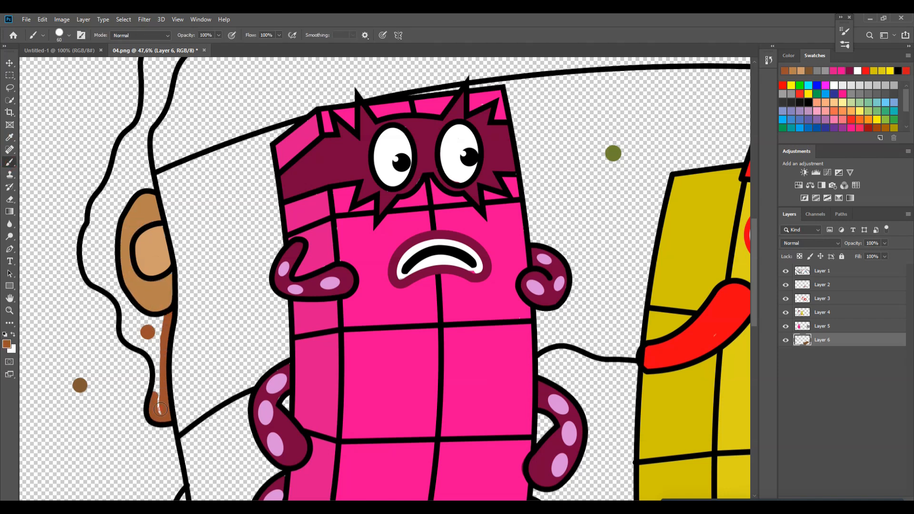
pyautogui.moveTo(160, 409); pyautogui.dragTo(96, 201)
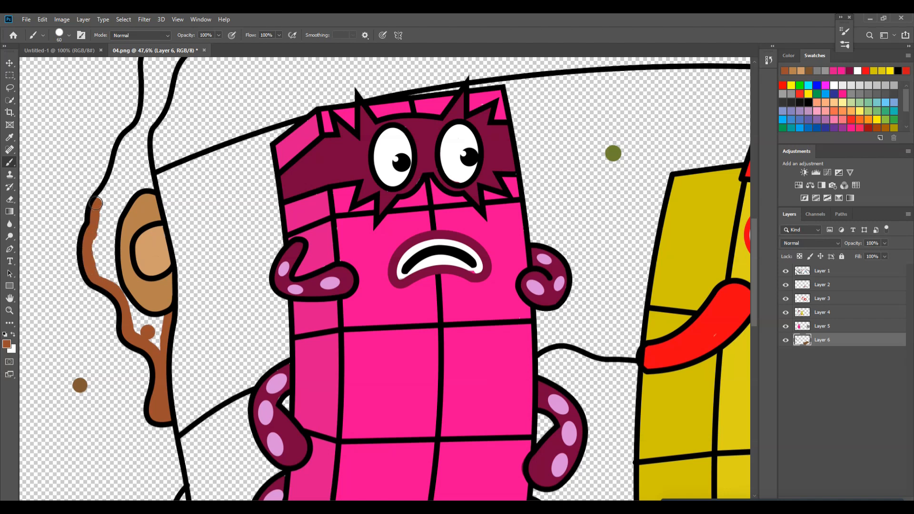
pyautogui.moveTo(99, 204); pyautogui.dragTo(146, 176)
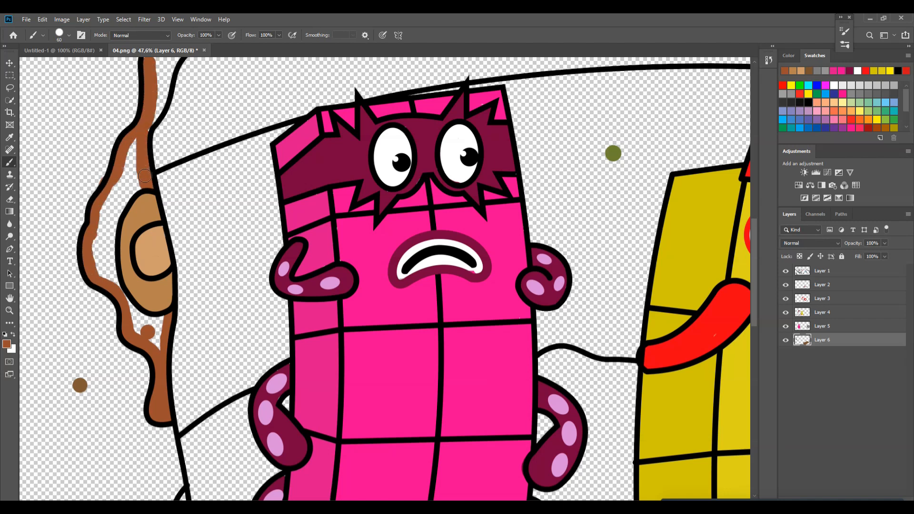
pyautogui.moveTo(145, 178); pyautogui.dragTo(112, 274)
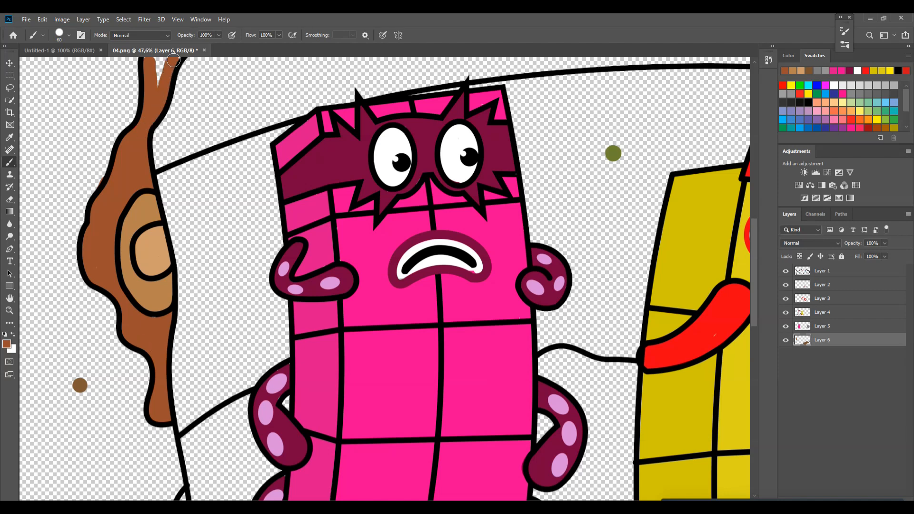
pyautogui.scroll(-3)
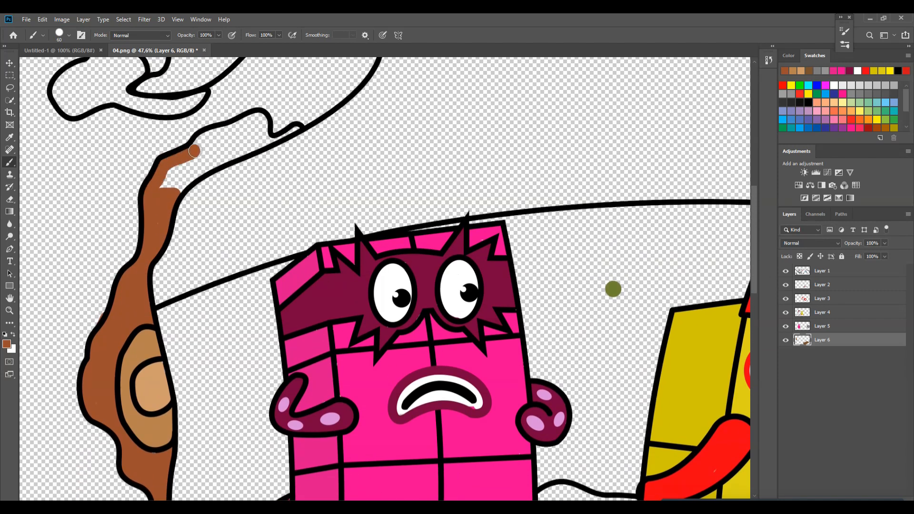
pyautogui.moveTo(194, 150); pyautogui.dragTo(268, 142)
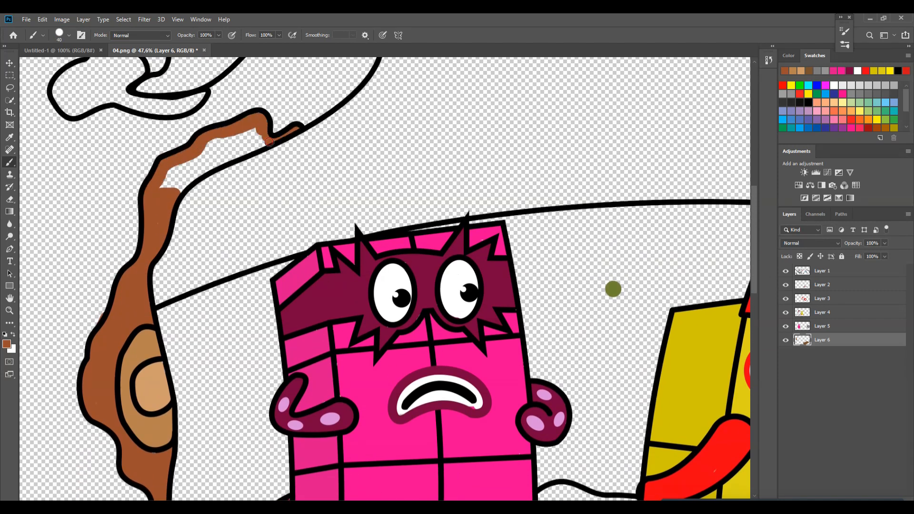
pyautogui.moveTo(266, 141); pyautogui.dragTo(219, 153)
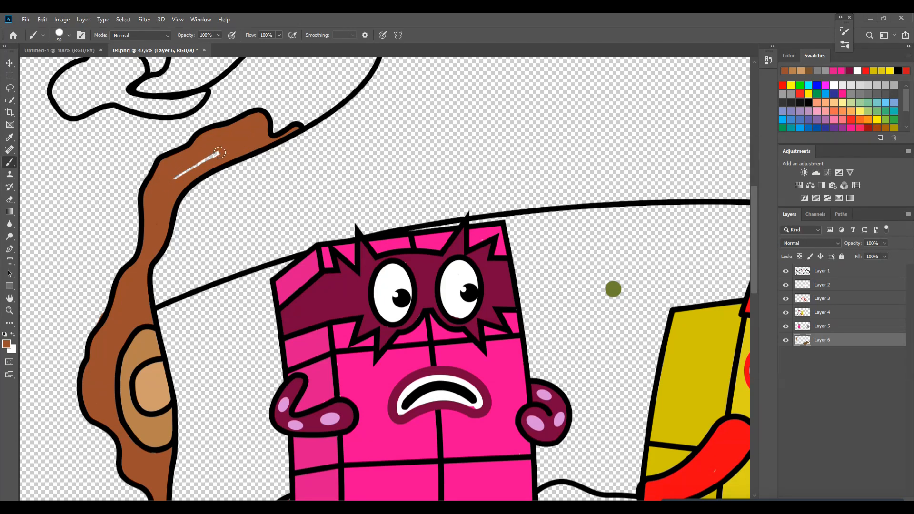
pyautogui.scroll(-3)
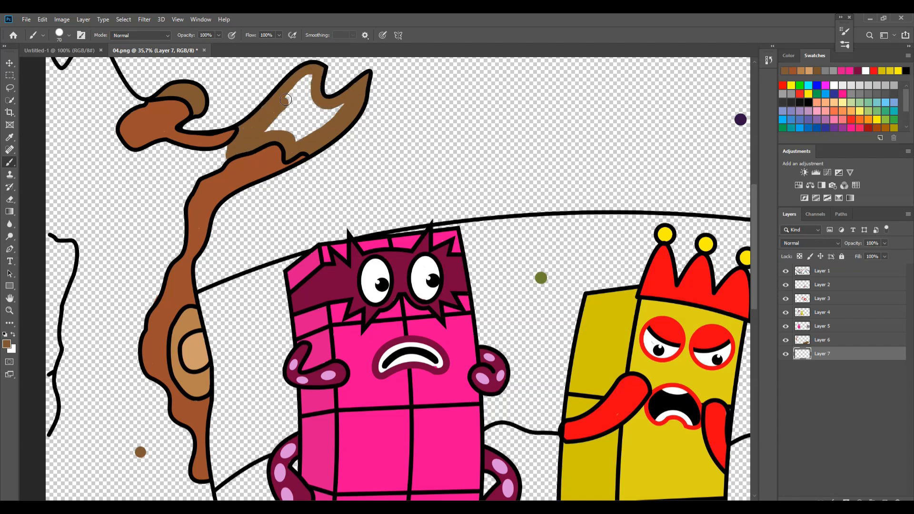
# Fill the top branch darker brown and the trunk interior brown from top to bottom.
pyautogui.moveTo(286, 99); pyautogui.dragTo(232, 140)
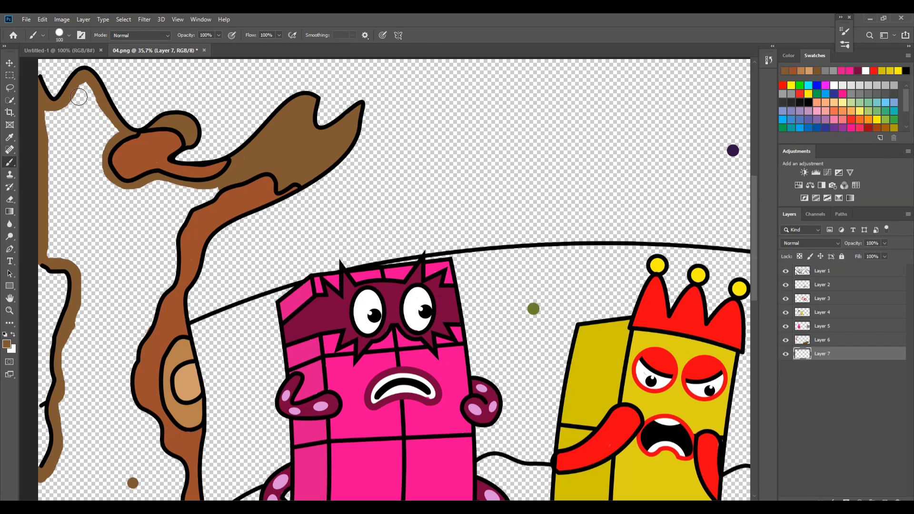
pyautogui.moveTo(79, 96); pyautogui.dragTo(66, 178)
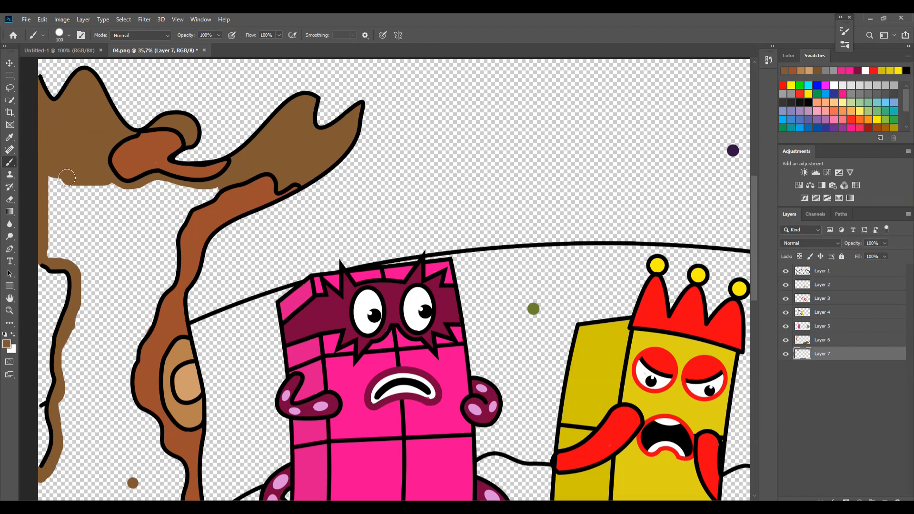
pyautogui.moveTo(66, 178); pyautogui.dragTo(116, 277)
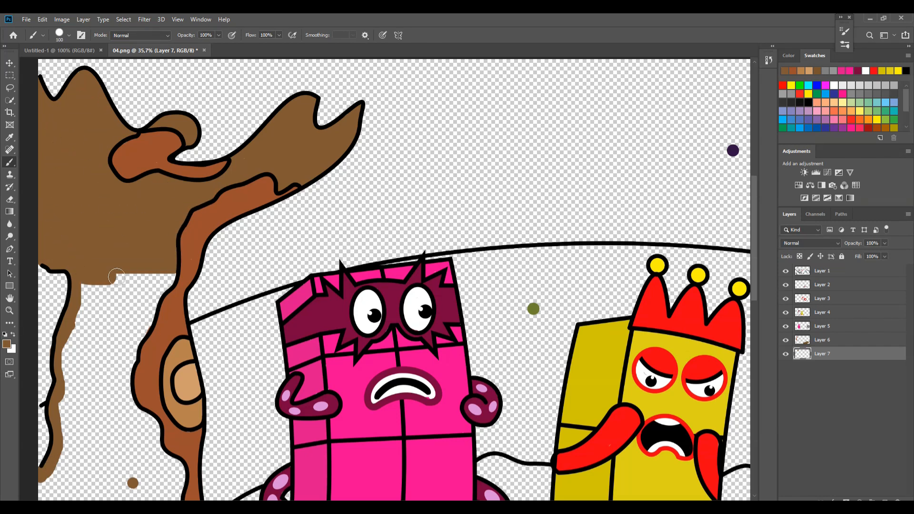
pyautogui.moveTo(115, 278); pyautogui.dragTo(124, 381)
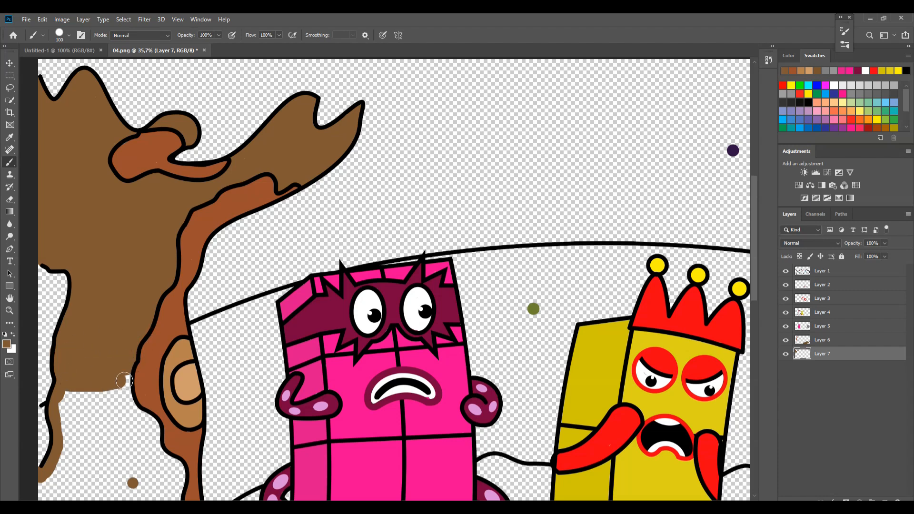
pyautogui.moveTo(123, 382); pyautogui.dragTo(182, 481)
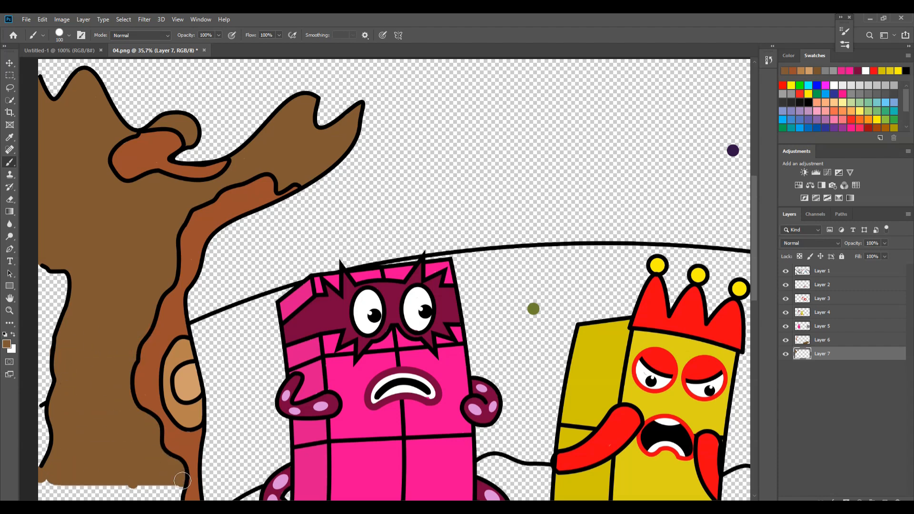
pyautogui.scroll(-3)
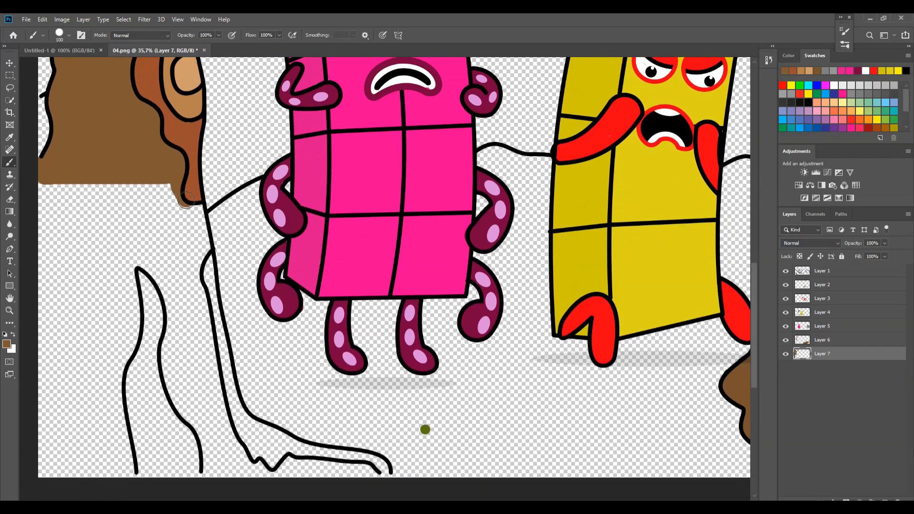
# Fill the trunk base and roots with brown.
pyautogui.moveTo(186, 198); pyautogui.dragTo(219, 414)
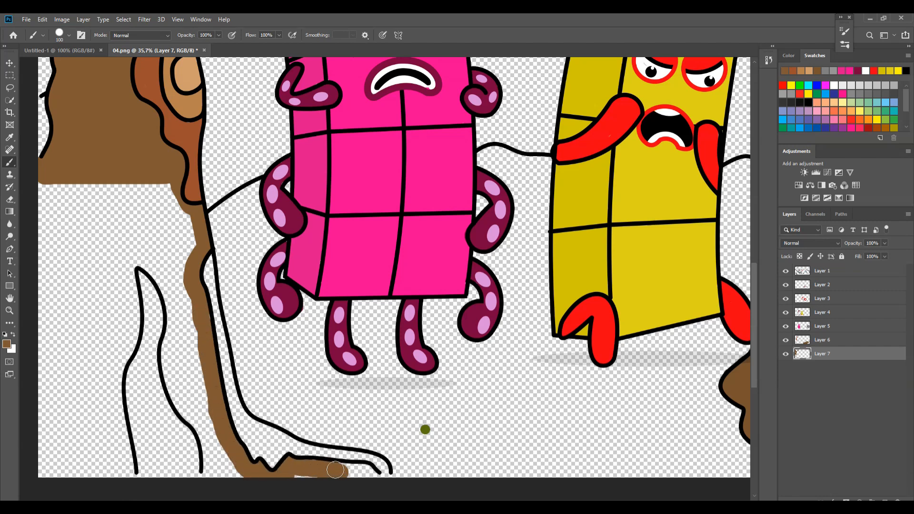
pyautogui.moveTo(336, 469); pyautogui.dragTo(173, 294)
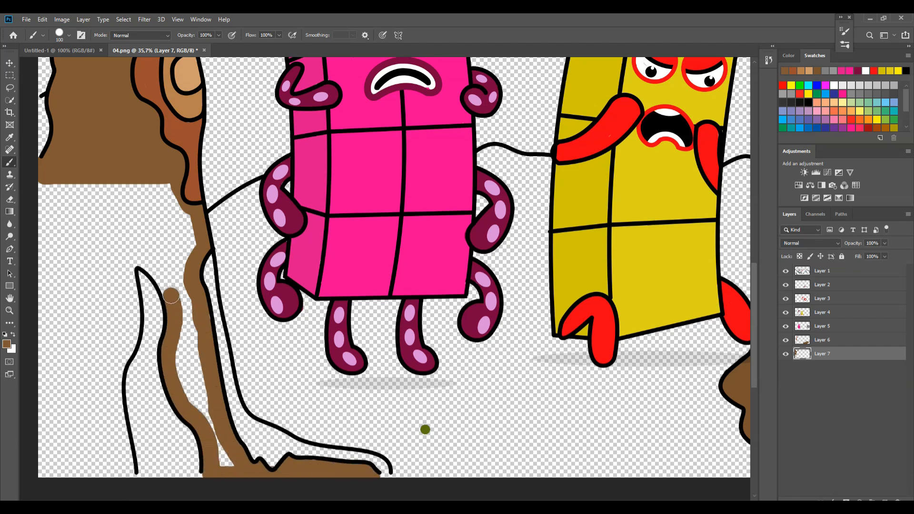
pyautogui.moveTo(170, 294); pyautogui.dragTo(121, 362)
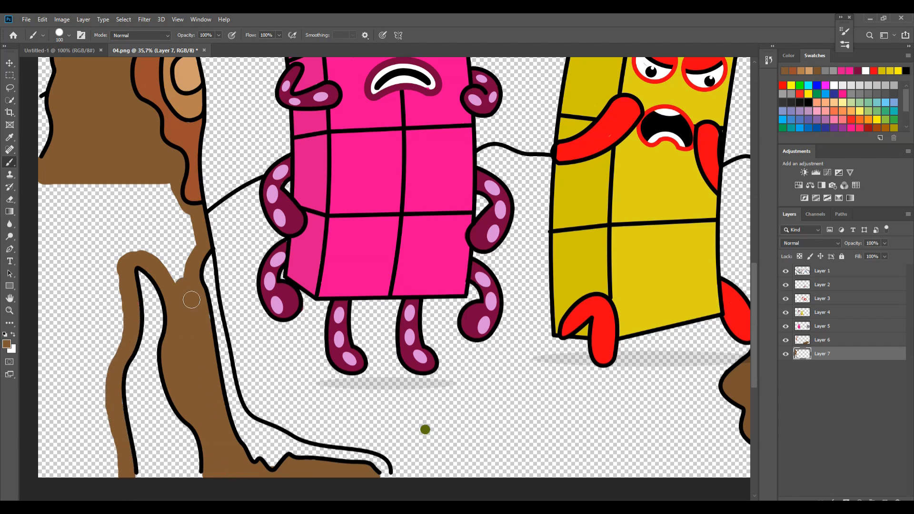
pyautogui.moveTo(191, 299); pyautogui.dragTo(120, 290)
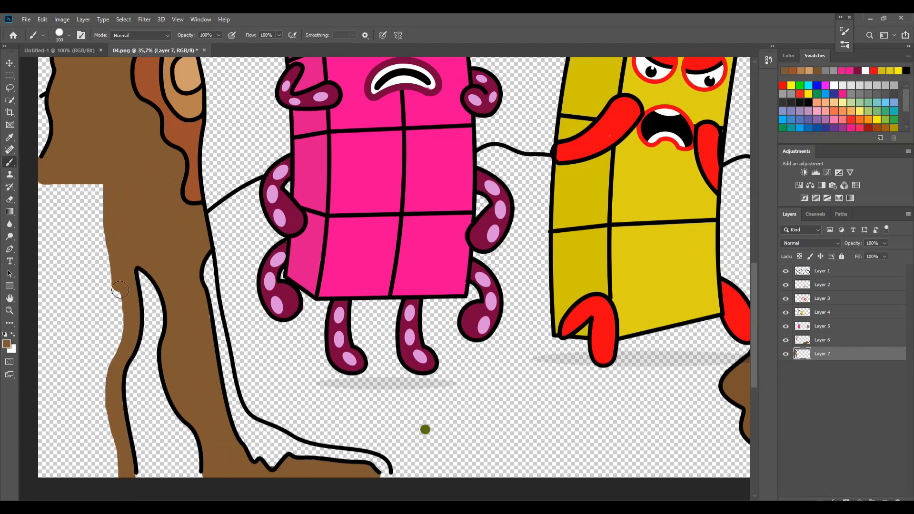
# Add reddish-brown shading along the trunk and root edges.
pyautogui.moveTo(120, 290); pyautogui.dragTo(44, 298)
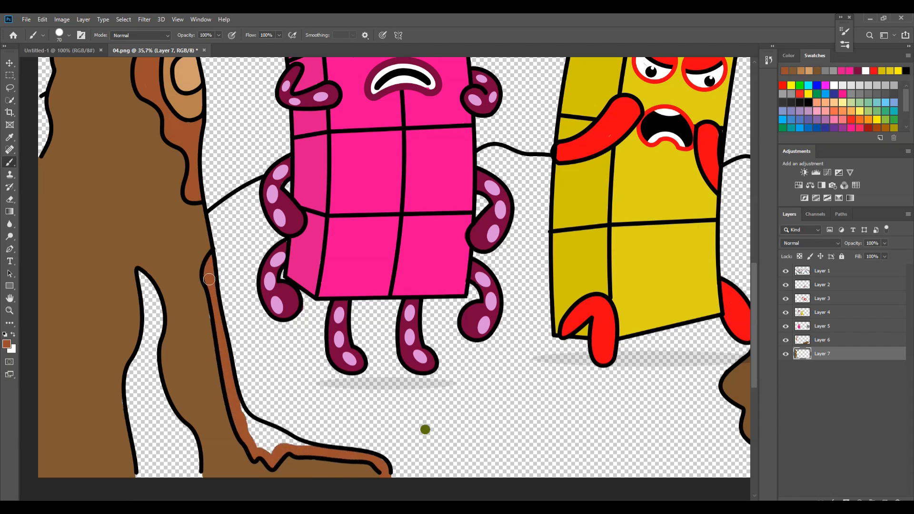
pyautogui.moveTo(209, 280); pyautogui.dragTo(192, 444)
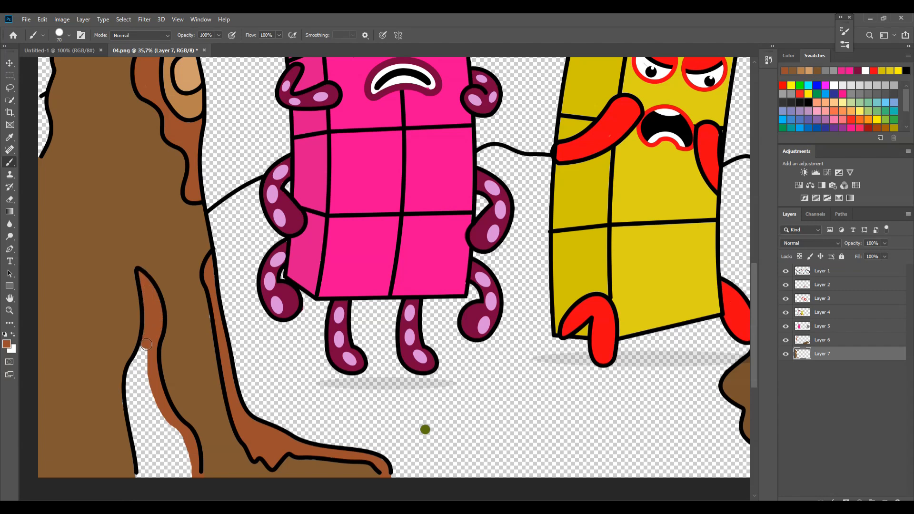
pyautogui.moveTo(145, 344); pyautogui.dragTo(179, 456)
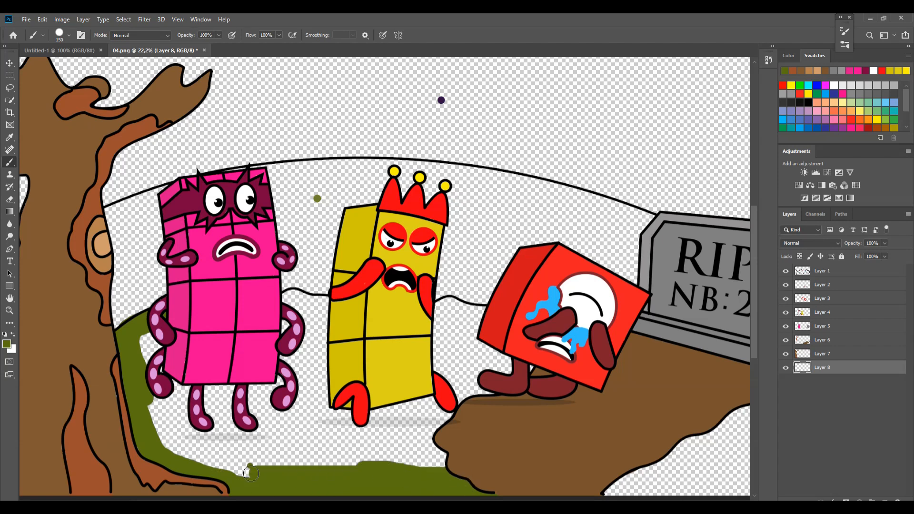
# Brush olive green over the grass along the bottom and up the hill behind the figures.
pyautogui.moveTo(250, 474); pyautogui.dragTo(234, 430)
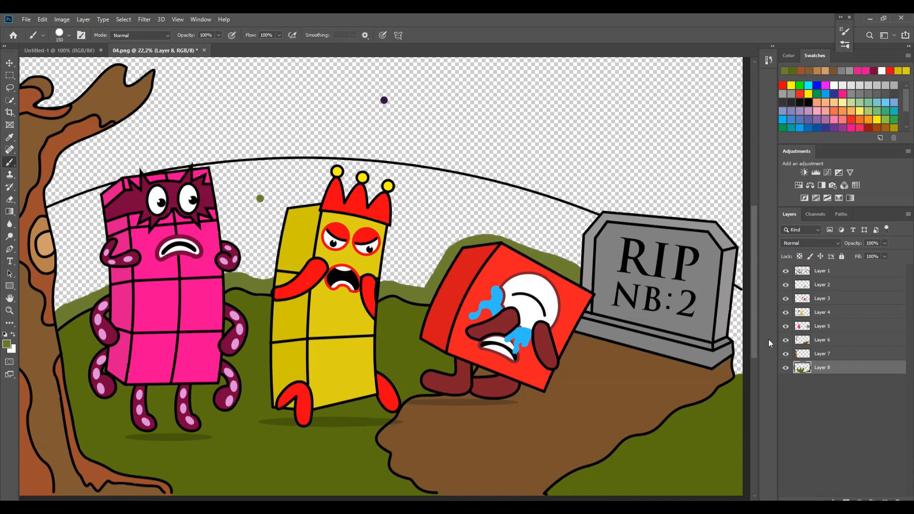
pyautogui.moveTo(426, 176); pyautogui.dragTo(601, 219)
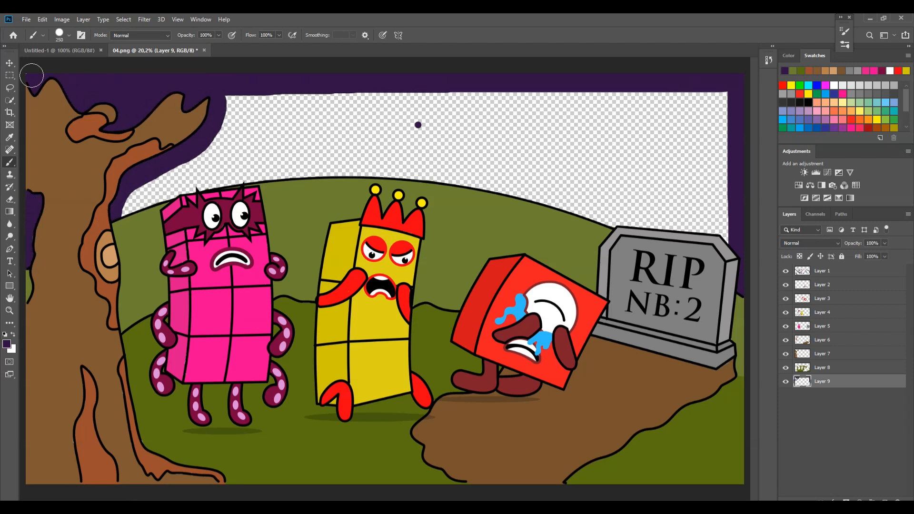
# Paint the sky dark purple around the tree and across the top above the hill.
pyautogui.moveTo(123, 207); pyautogui.dragTo(673, 227)
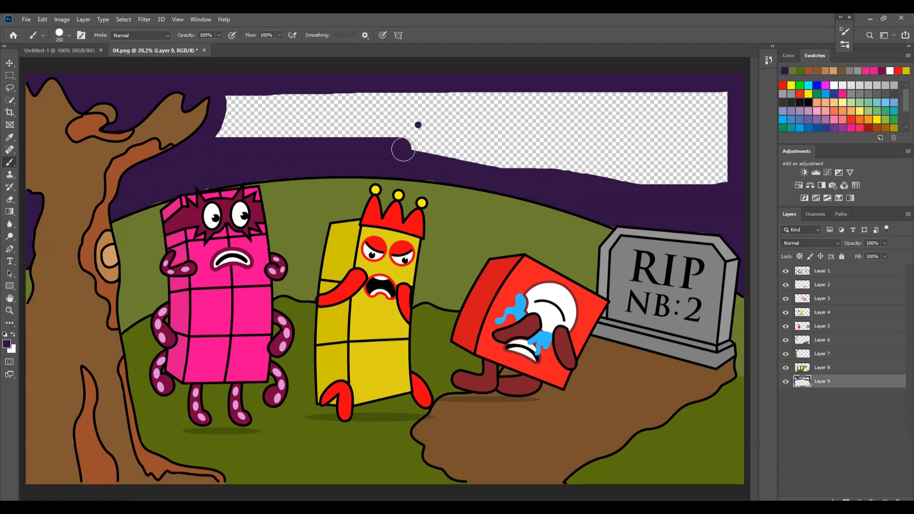
pyautogui.moveTo(402, 148); pyautogui.dragTo(704, 131)
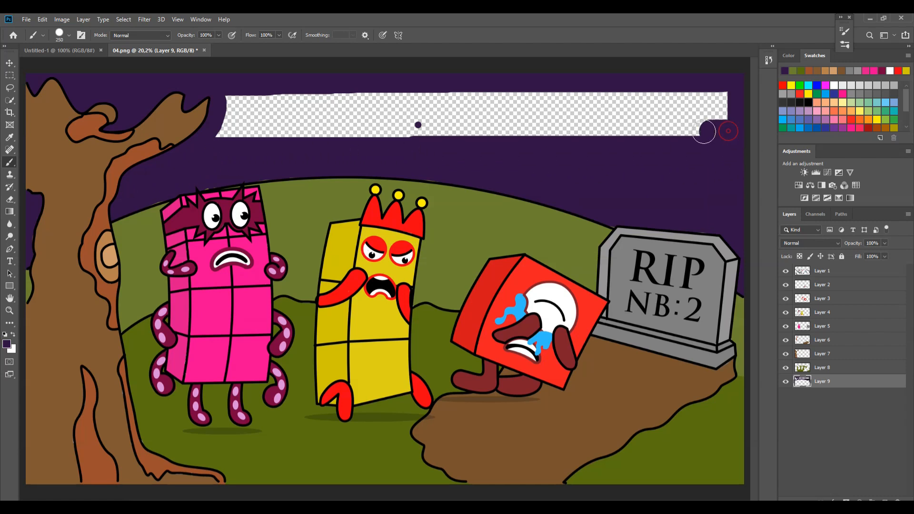